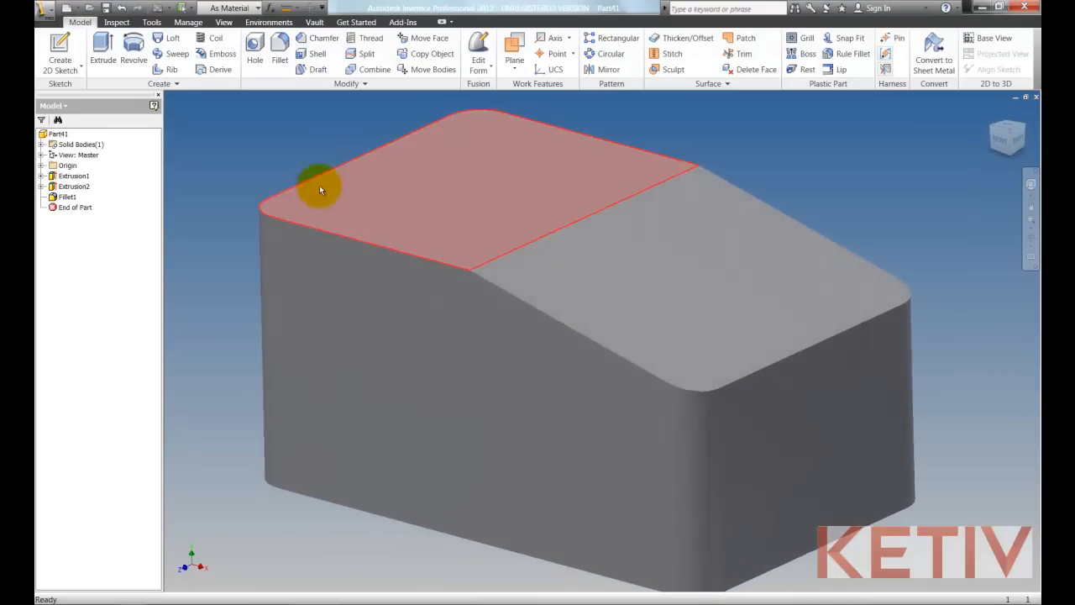
Apply a fixed-edge face draft of -10° to the box's side faces from the bottom edges
left_click(303, 69)
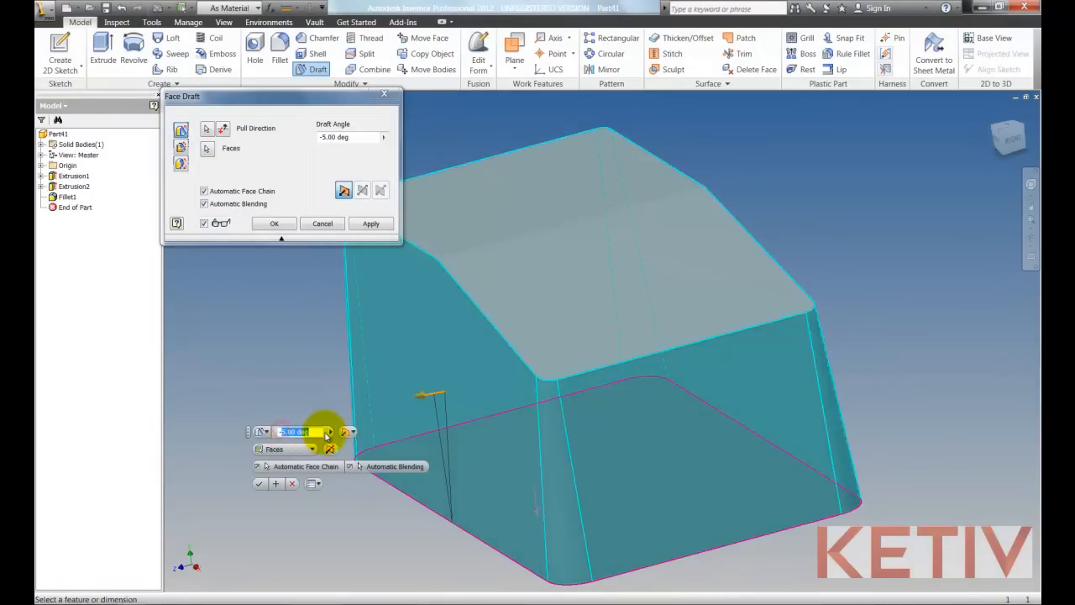
type("-10")
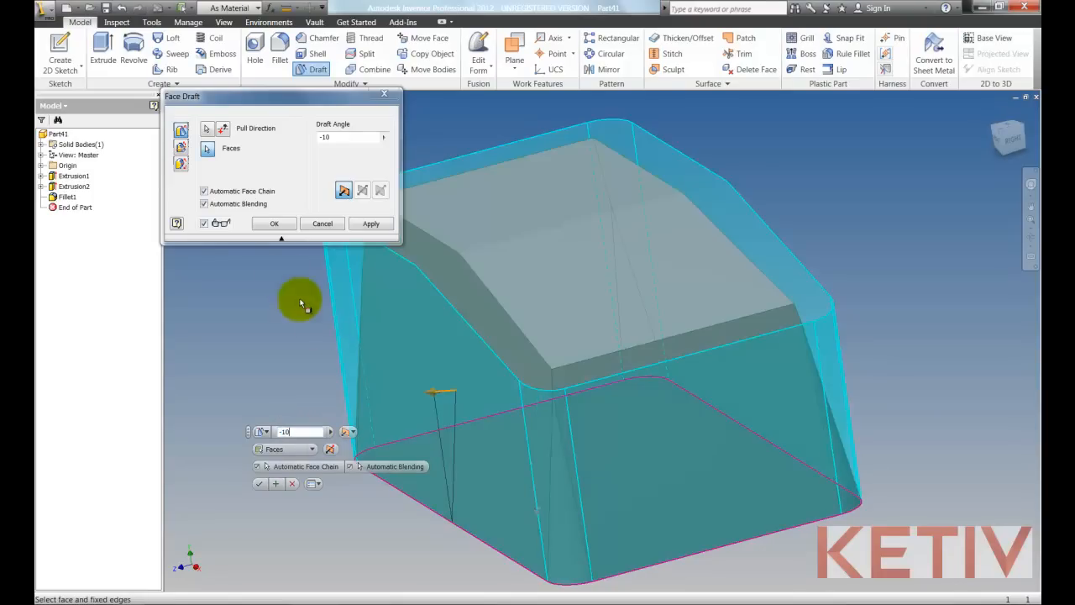
left_click(274, 224)
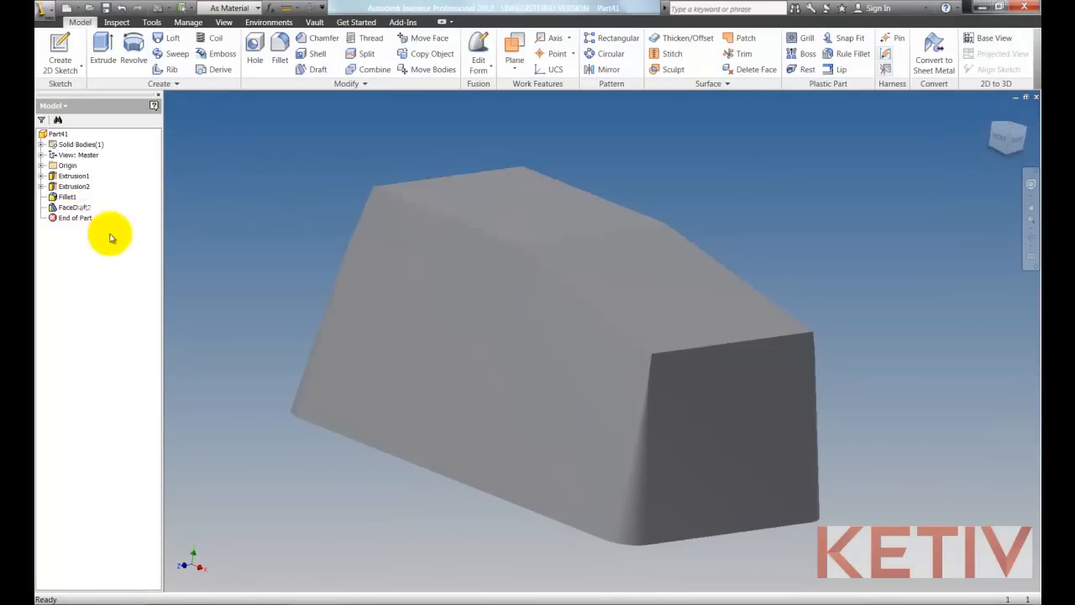
Edit the face draft feature and set its draft angle to -5 deg
right_click(74, 208)
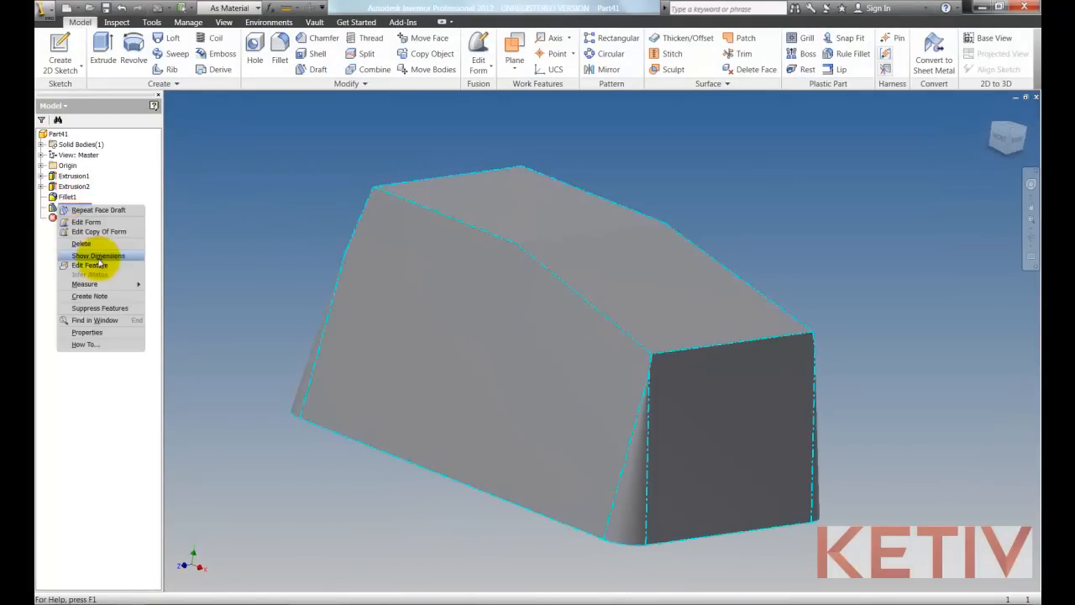
left_click(90, 265)
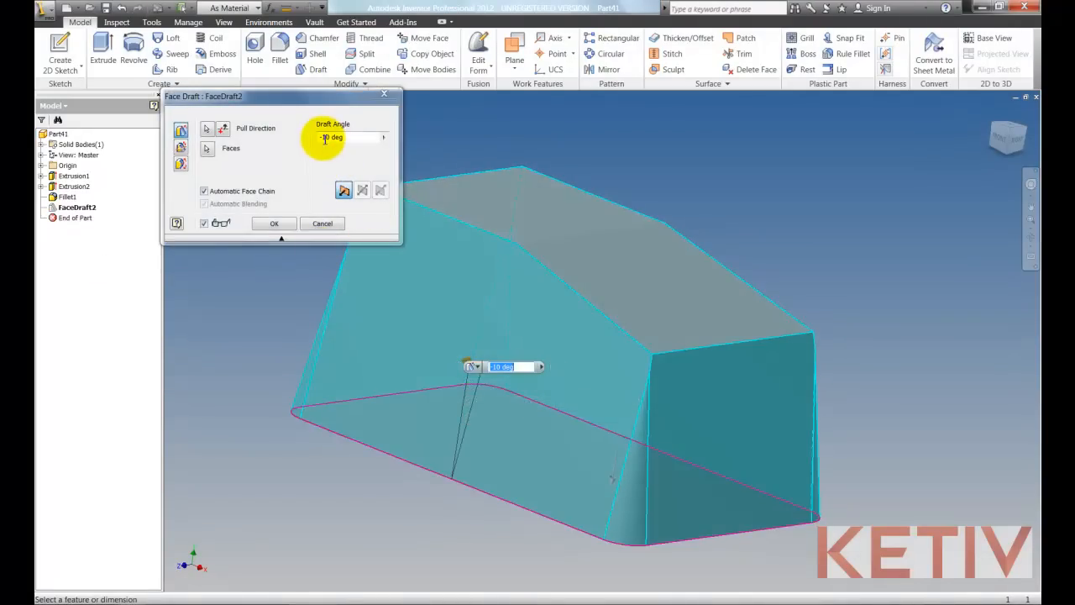
type("-5 deg")
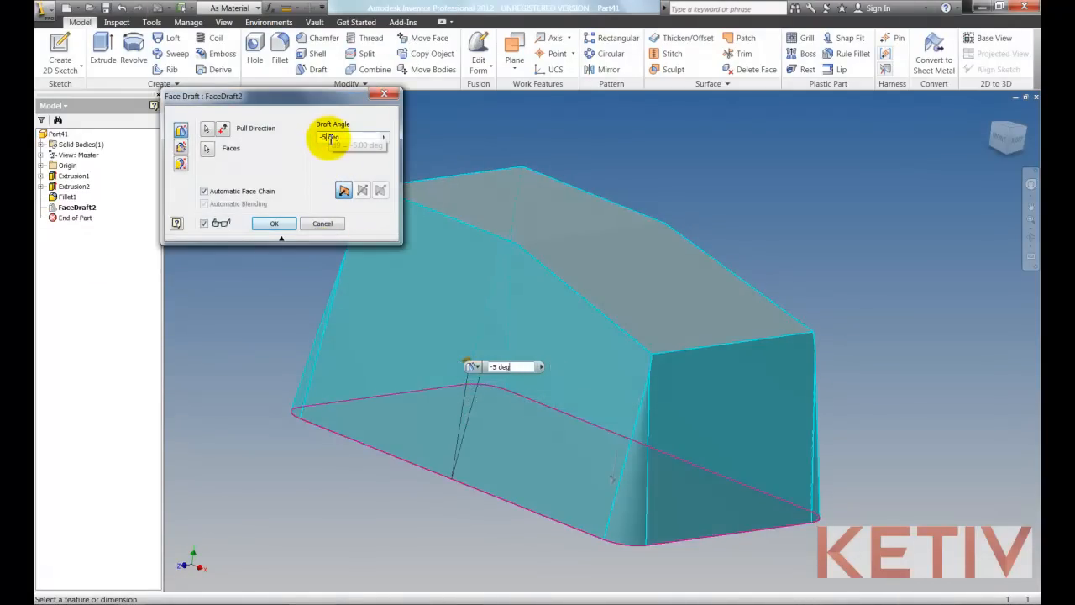
left_click(274, 223)
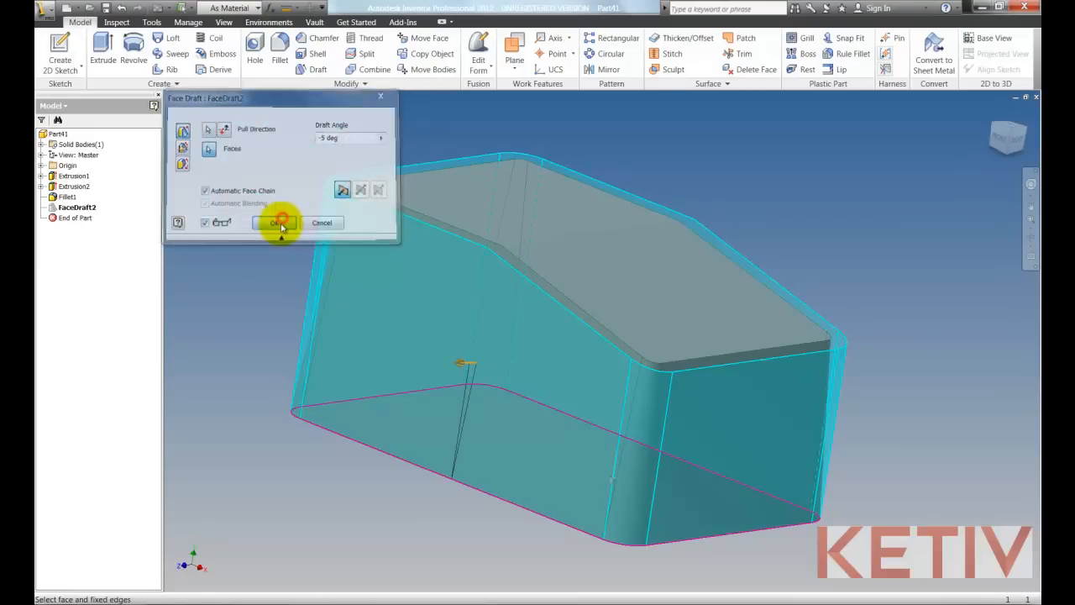
left_click(280, 222)
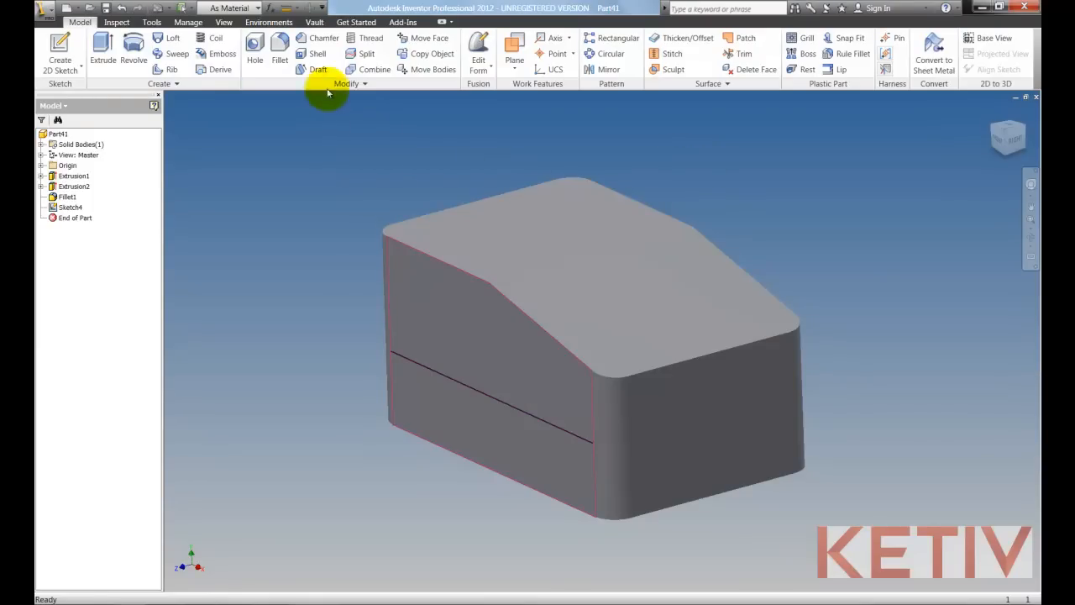
Create a parting-line face draft on Sketch4's line with asymmetric angles 10 deg and 45 deg
left_click(312, 69)
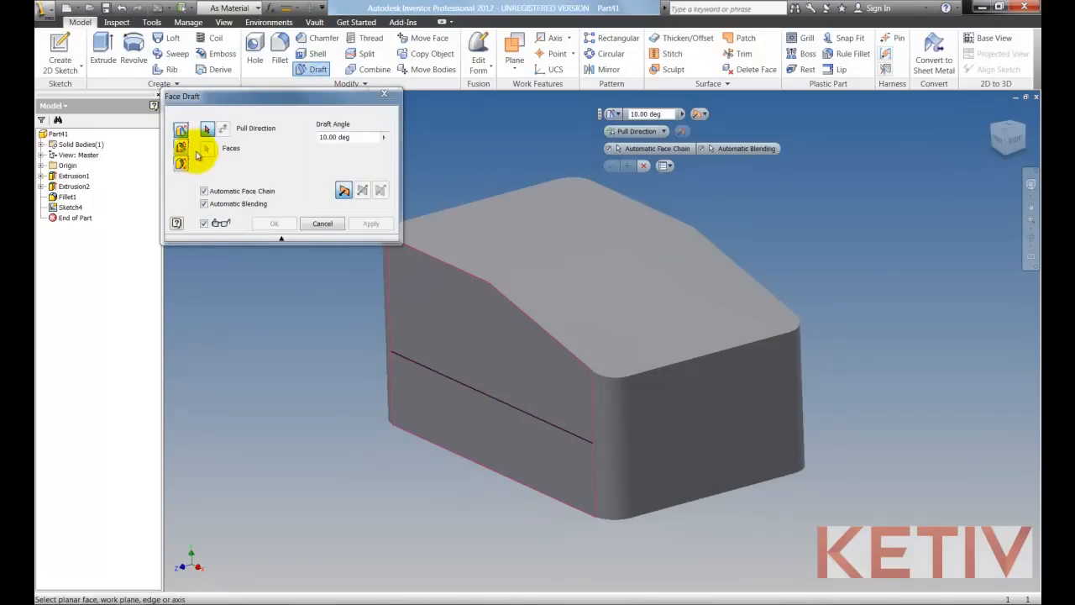
left_click(181, 148)
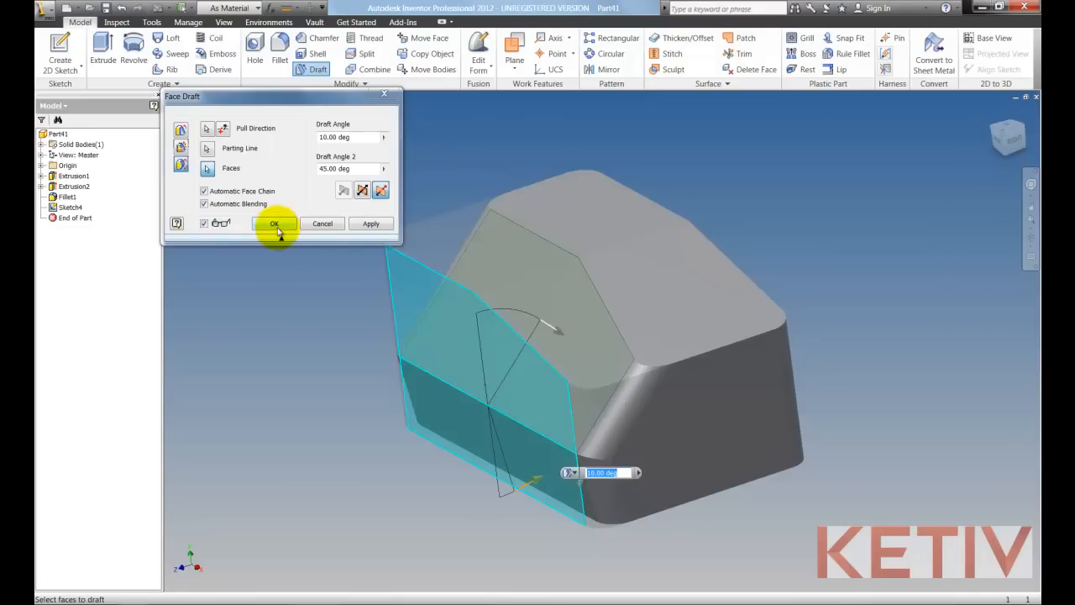
left_click(274, 224)
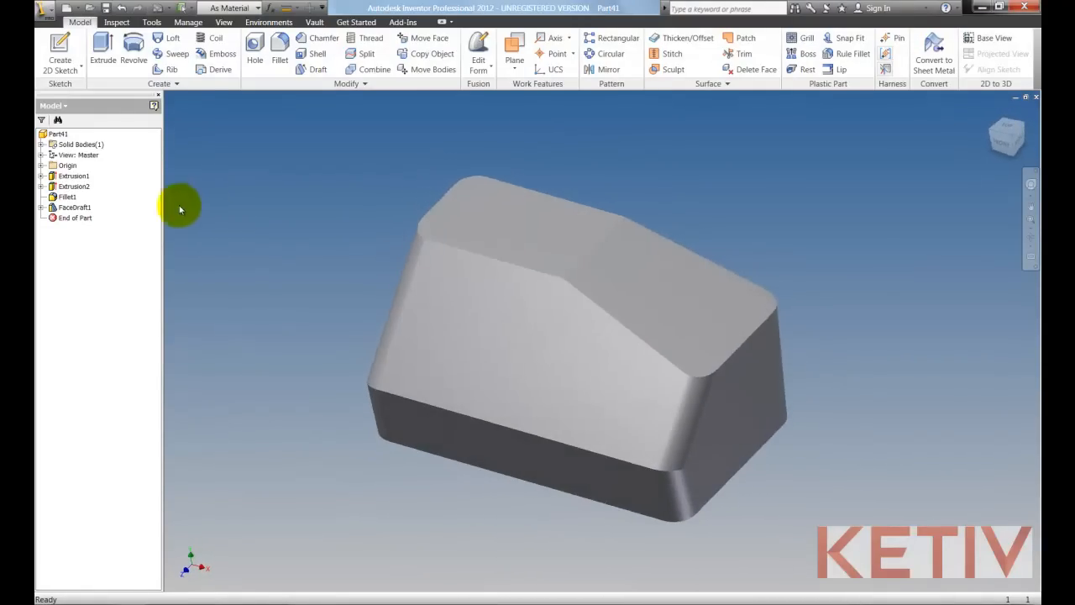
mouse_move(278, 233)
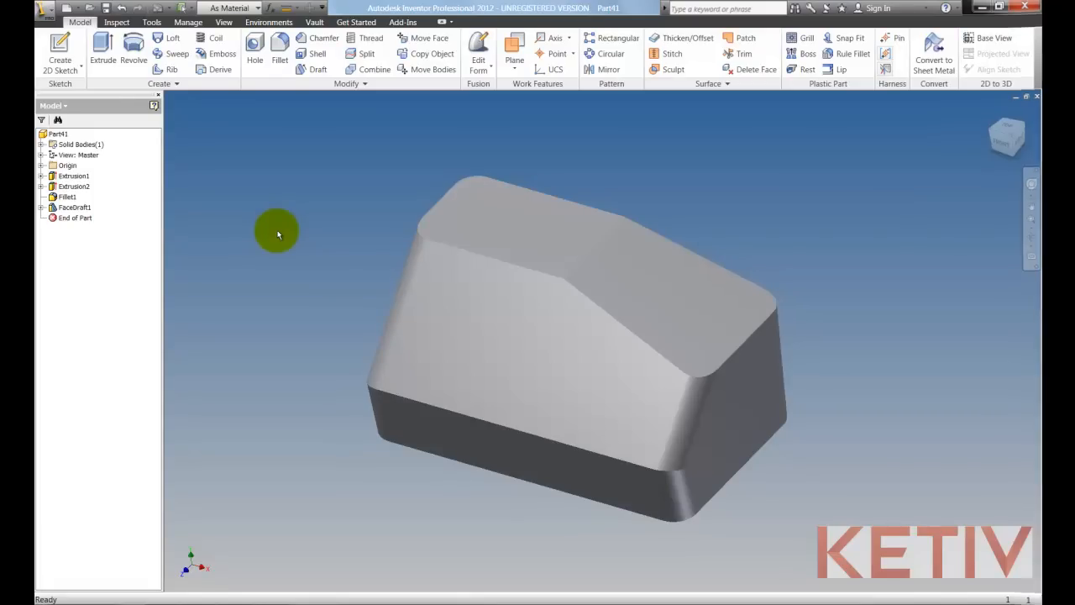